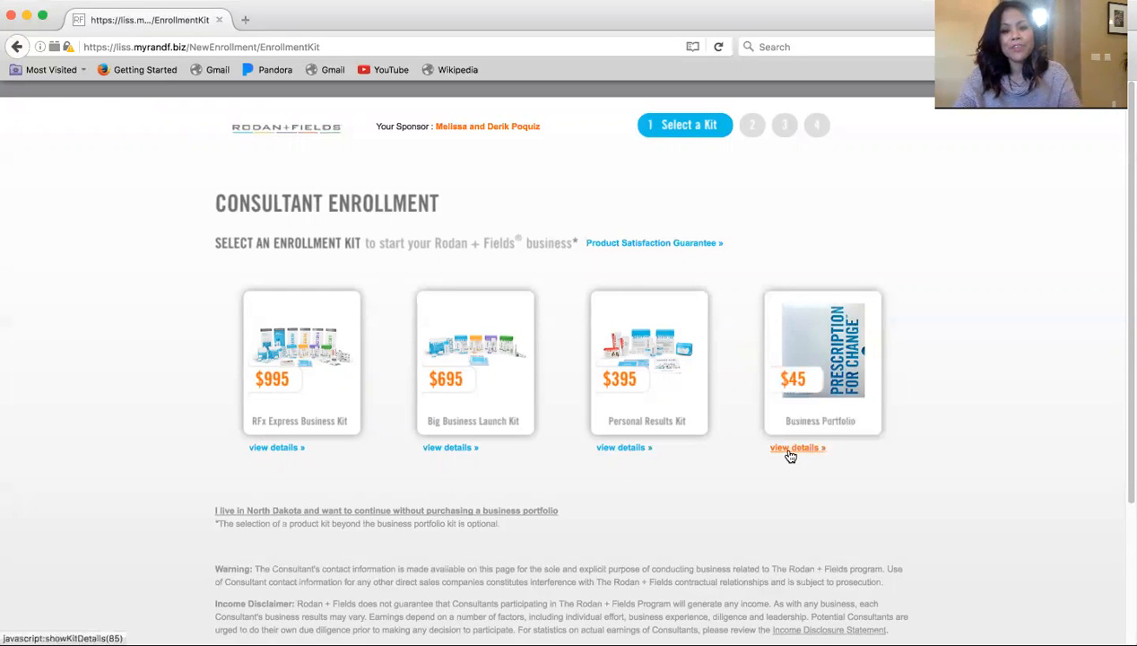
pyautogui.click(794, 448)
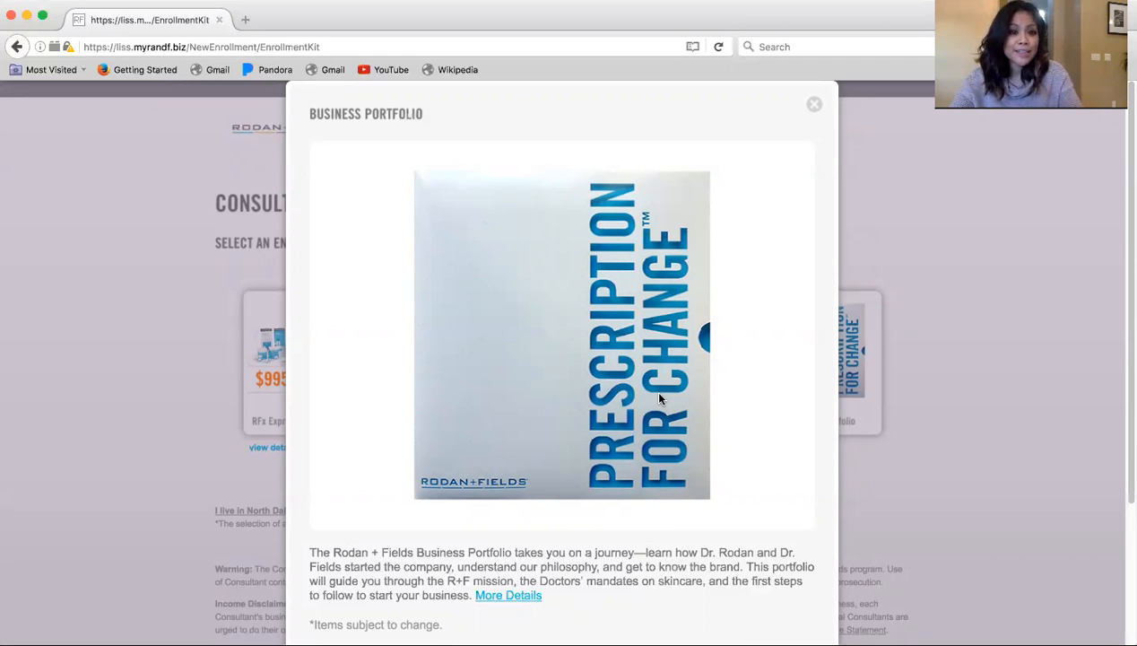
pyautogui.moveTo(773, 110)
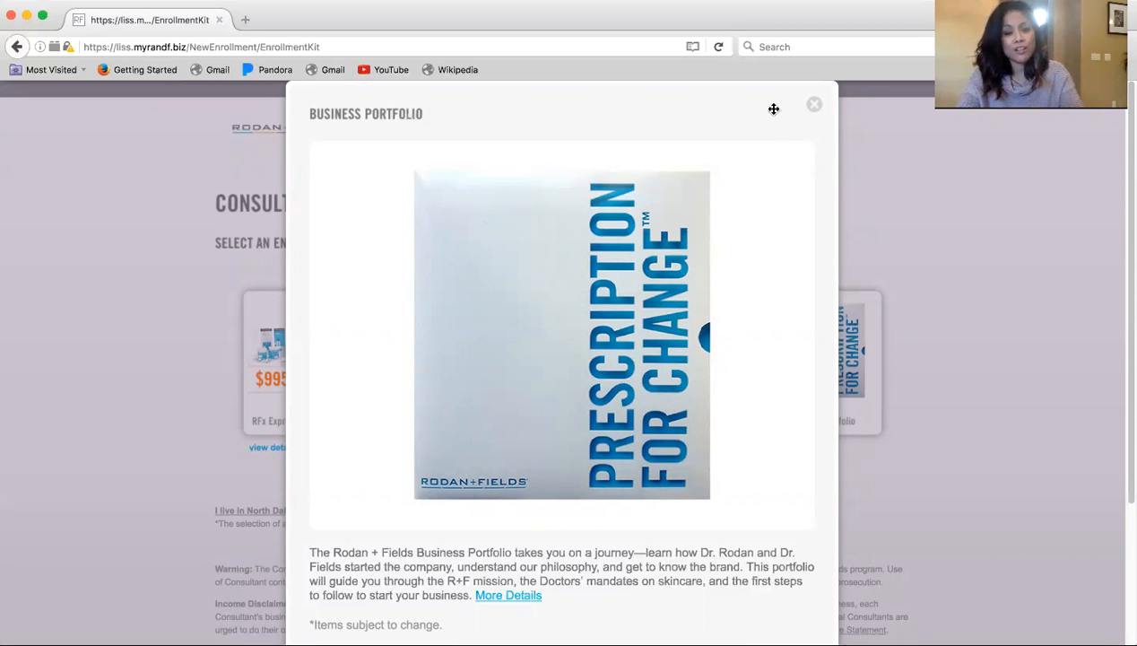
pyautogui.click(814, 104)
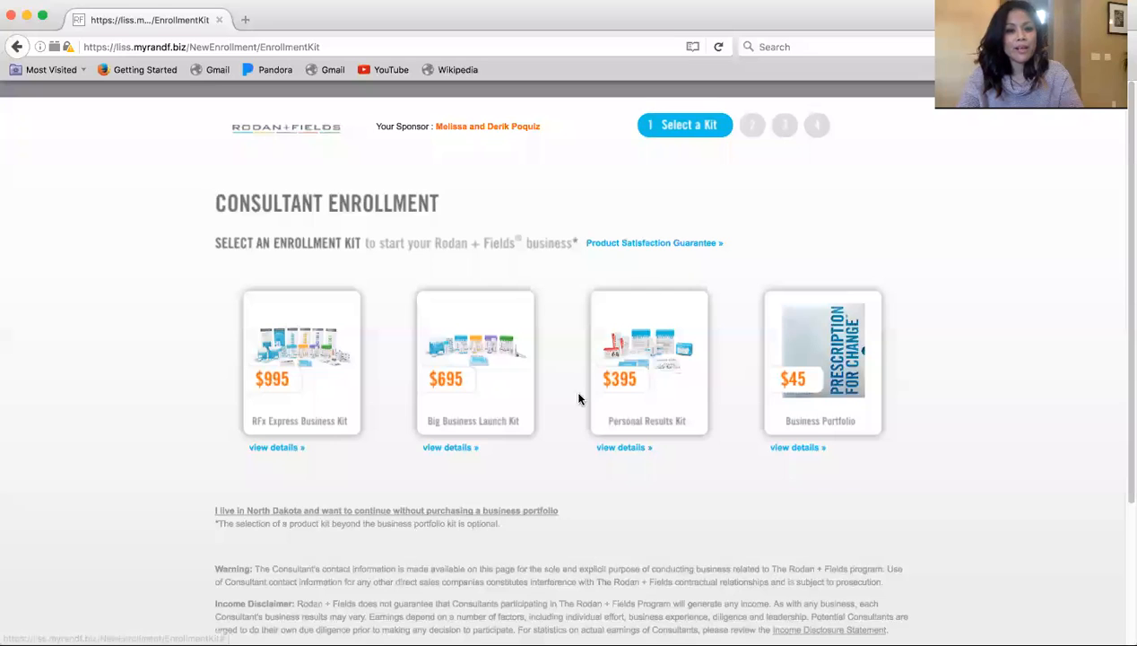
pyautogui.click(624, 447)
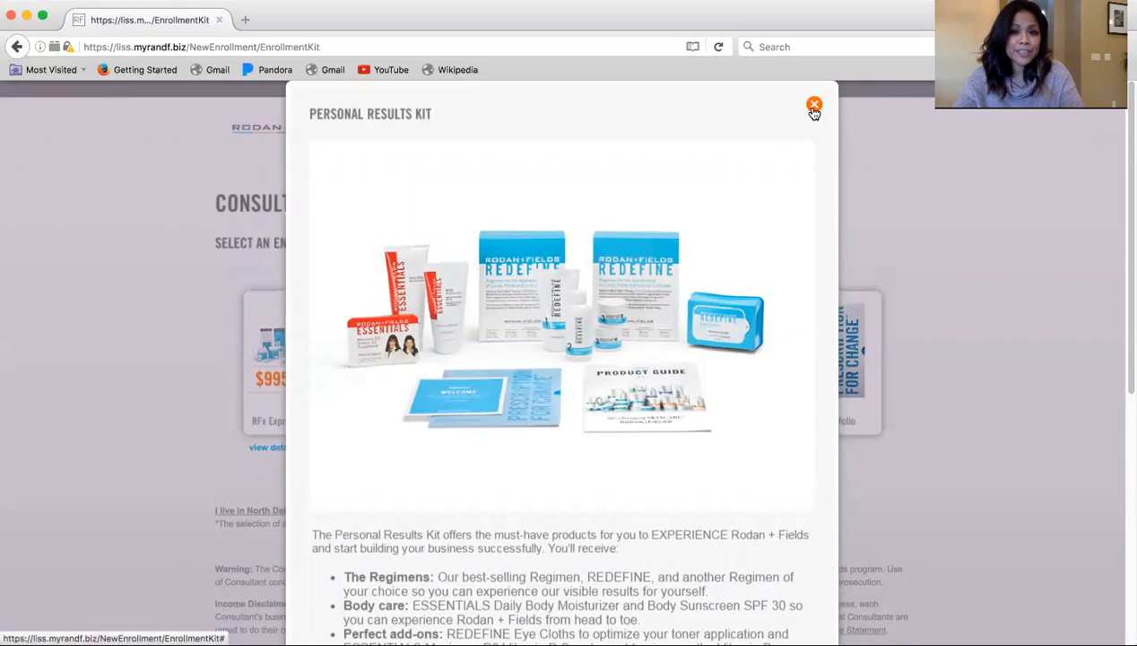
pyautogui.click(814, 105)
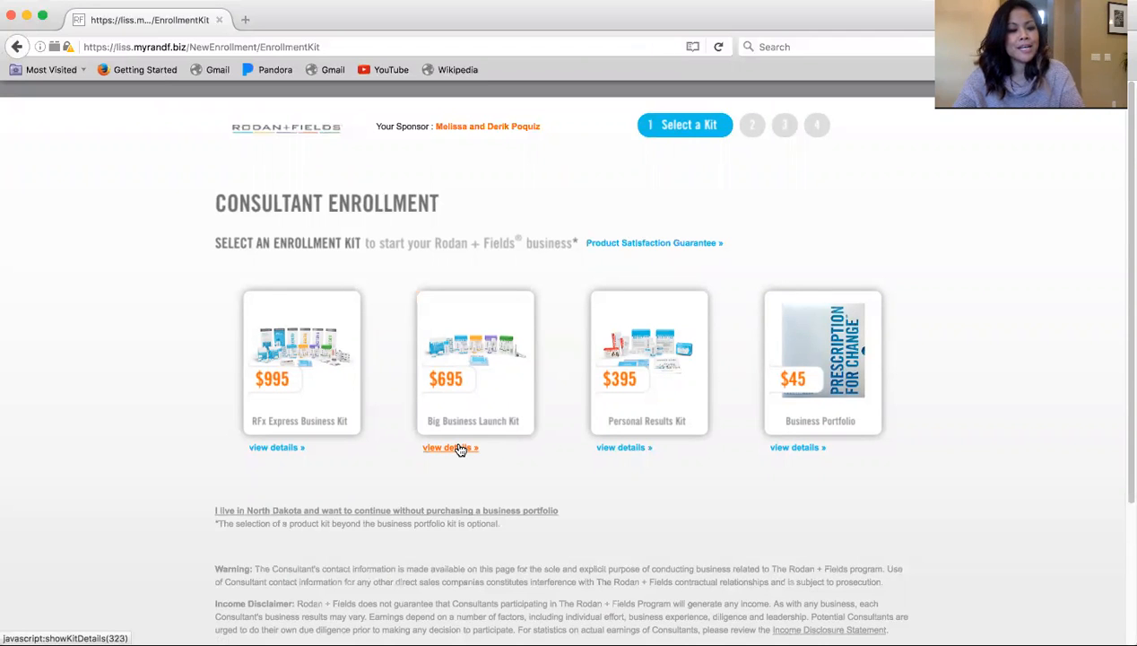
pyautogui.click(449, 447)
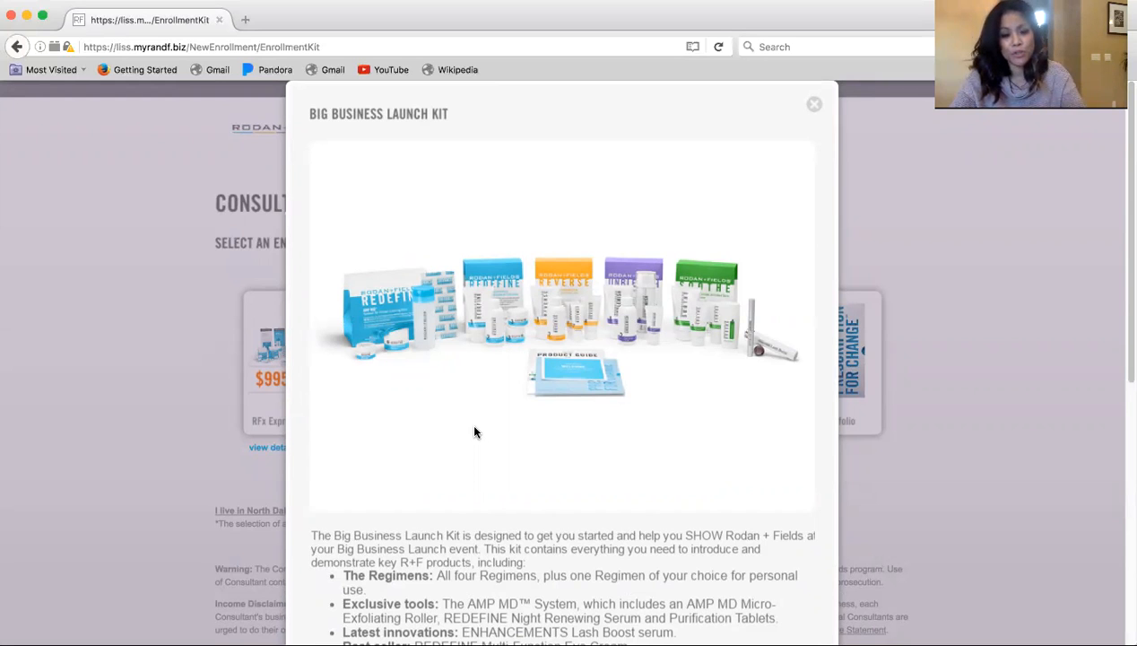
pyautogui.scroll(-3)
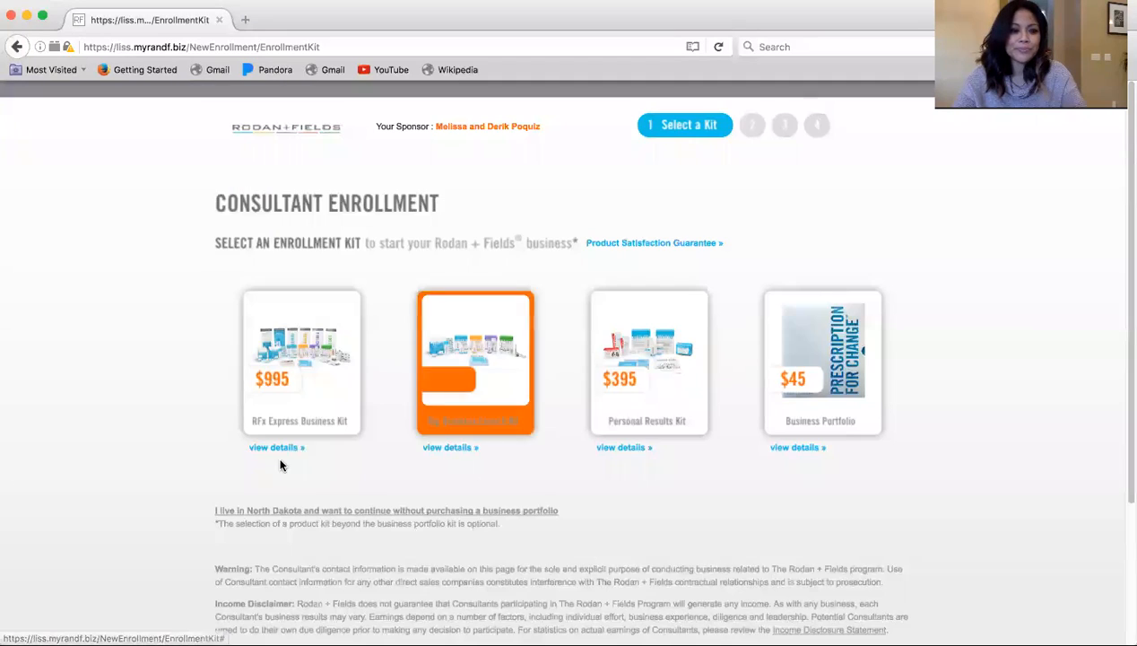
pyautogui.click(273, 447)
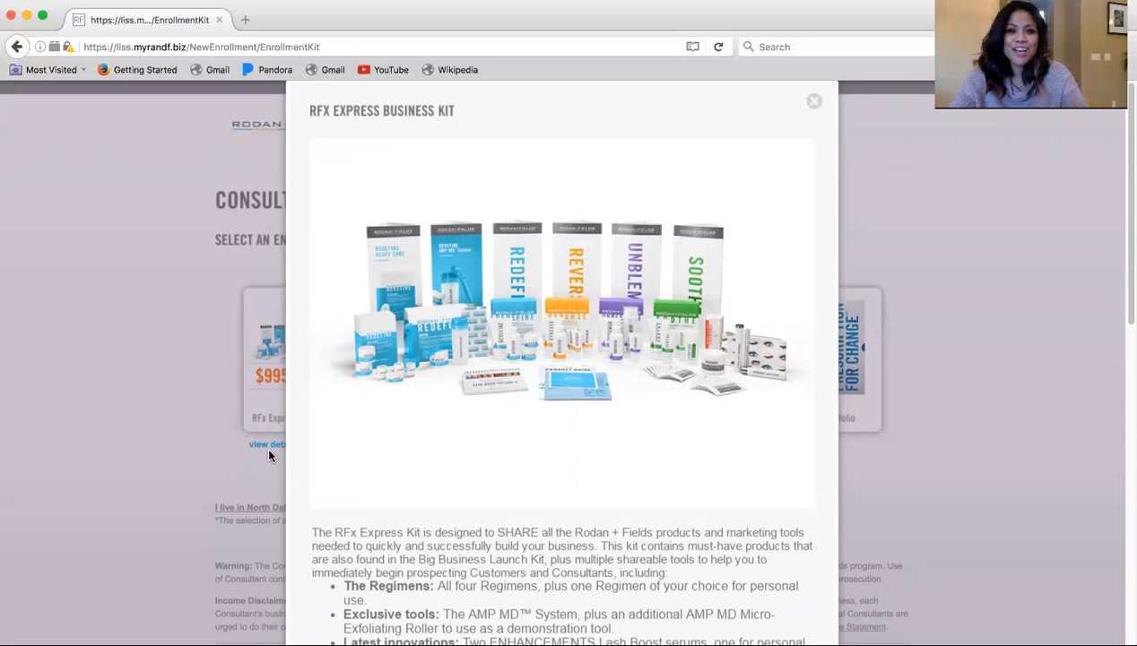
pyautogui.moveTo(726, 157)
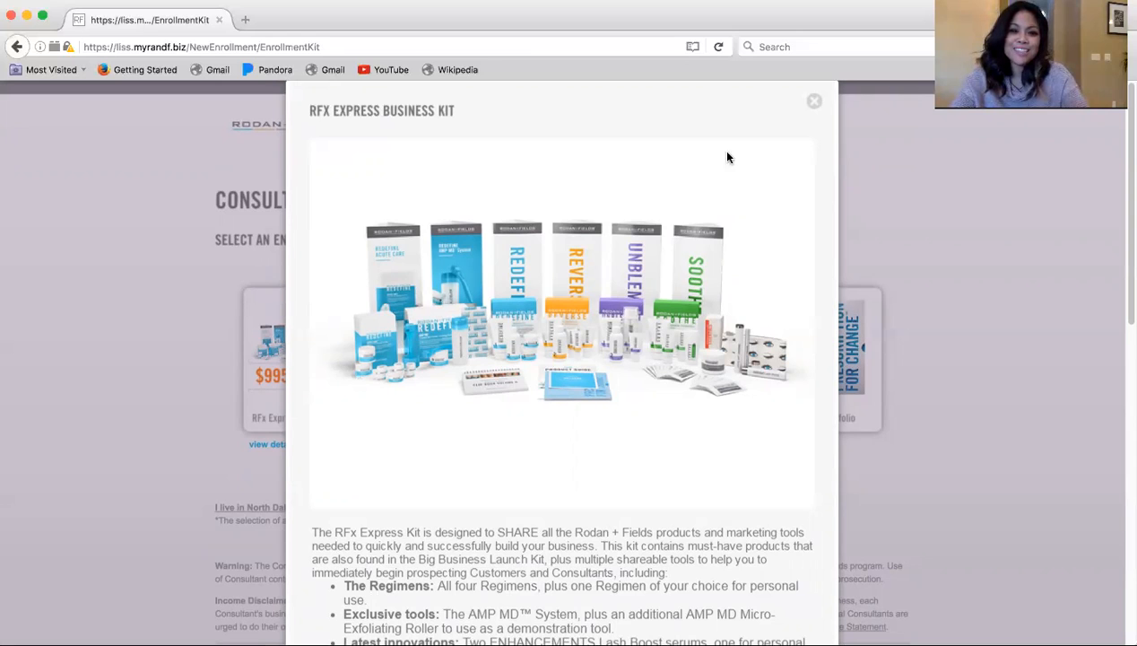
pyautogui.click(813, 99)
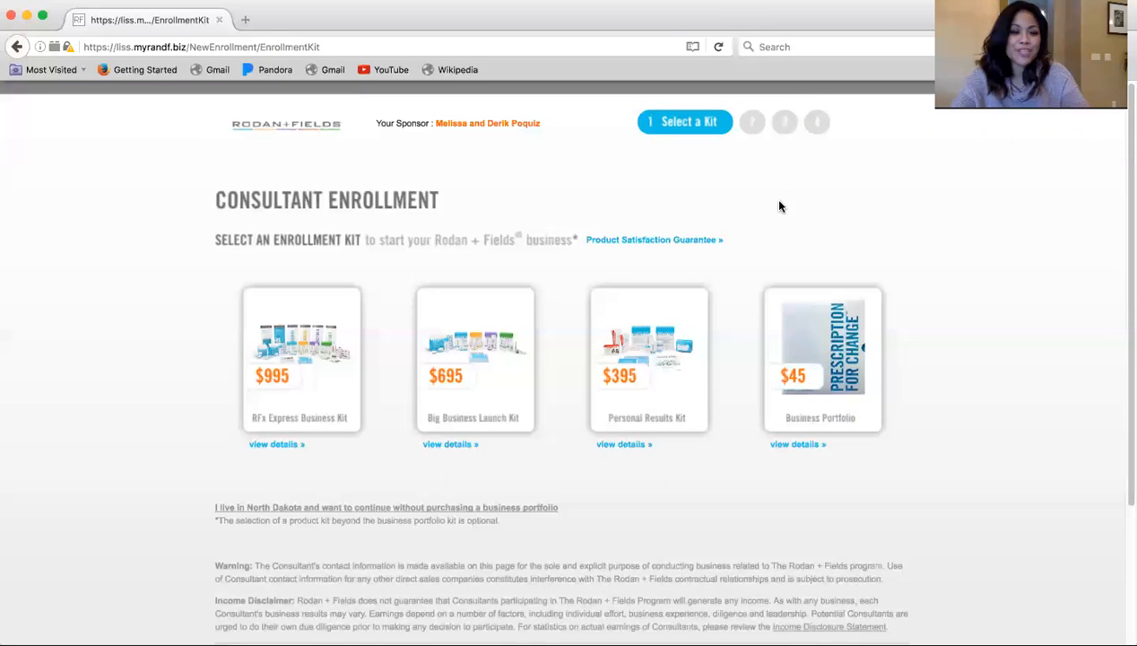